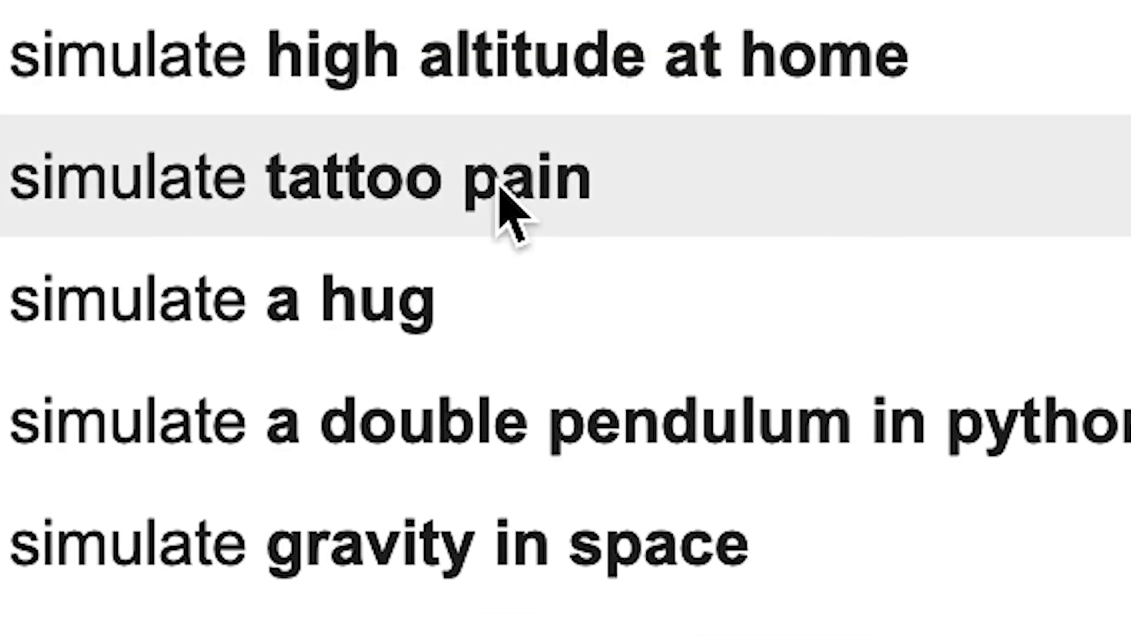
{"action": "mouse_move", "coordinate": [497, 346]}
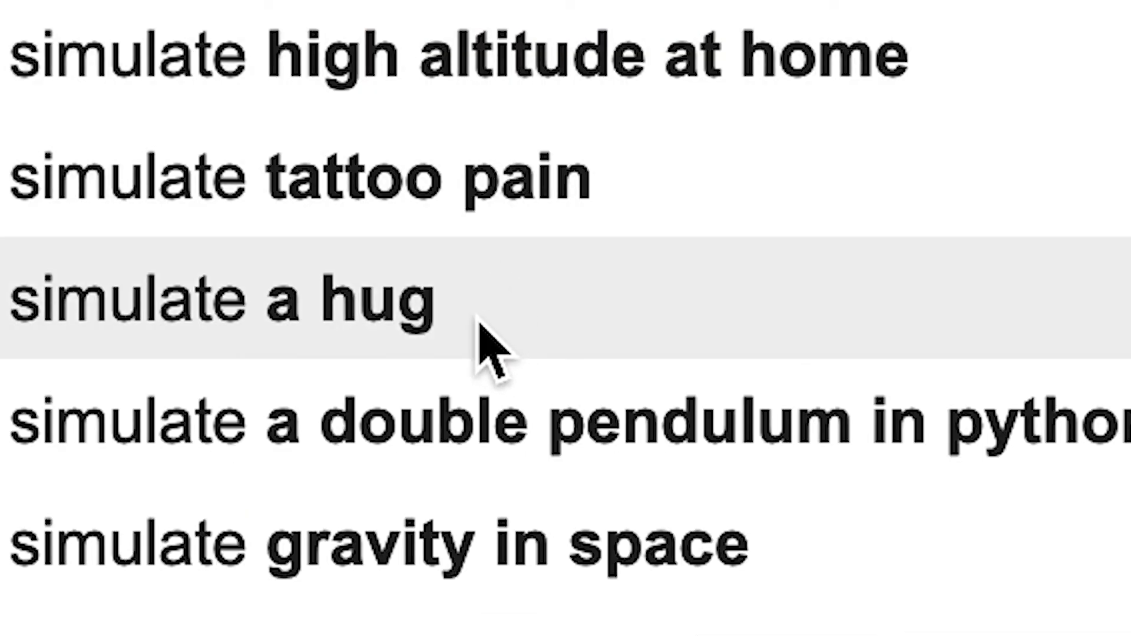
Go to the Rick Roll video results and scroll down to more videos and Rick Astley albums
{"action": "left_click", "coordinate": [566, 424]}
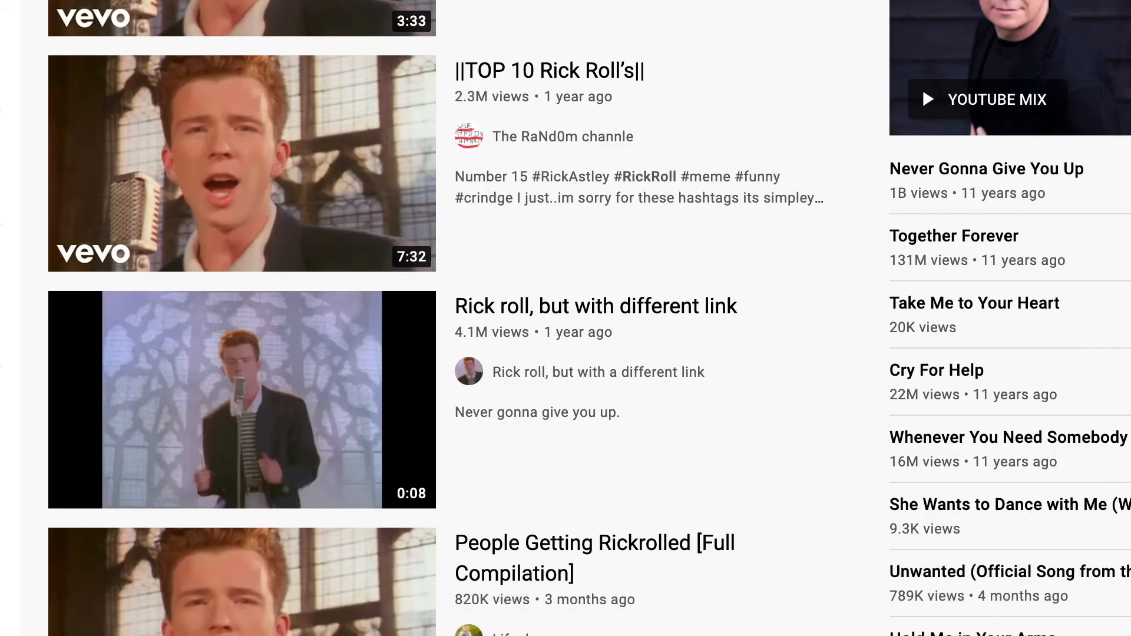
{"action": "scroll", "scroll_direction": "down", "scroll_amount": 3}
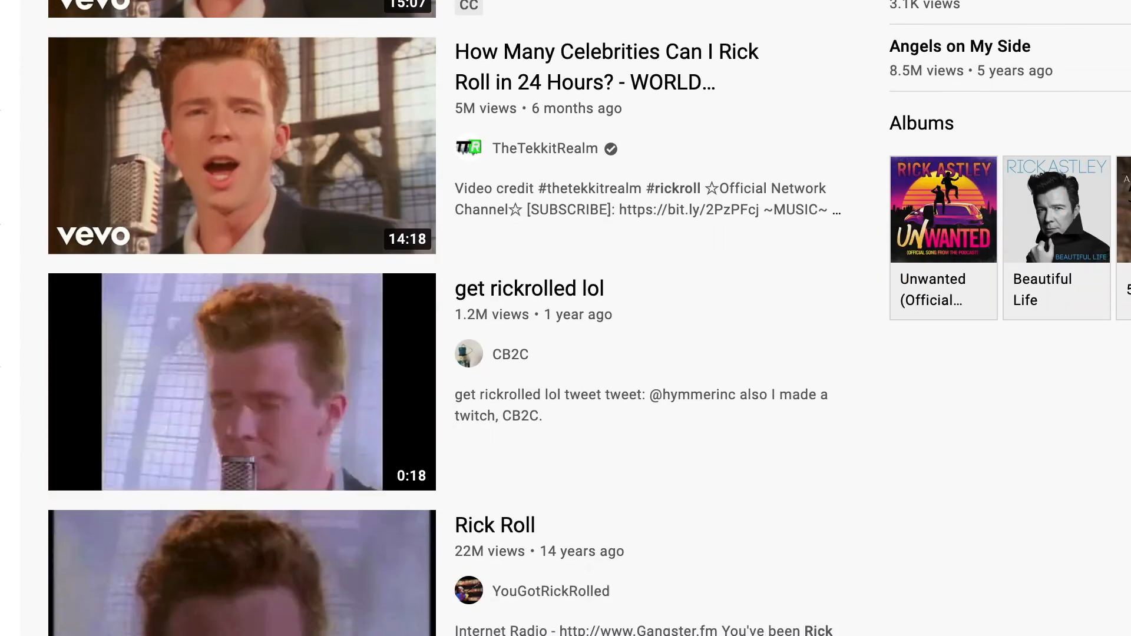